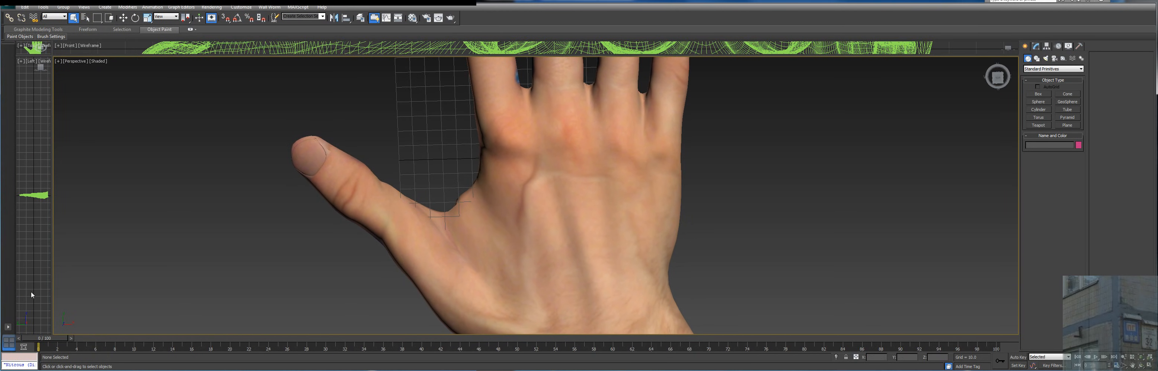
pyautogui.moveTo(73, 37)
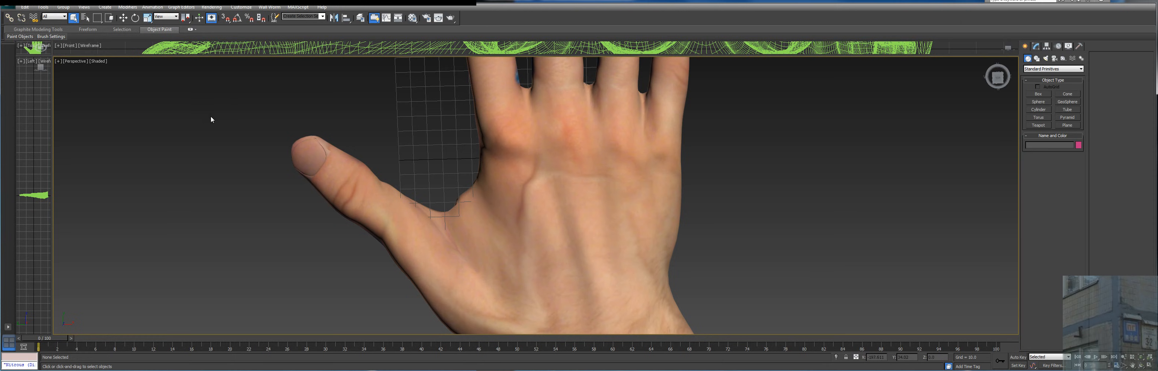
pyautogui.moveTo(215, 112)
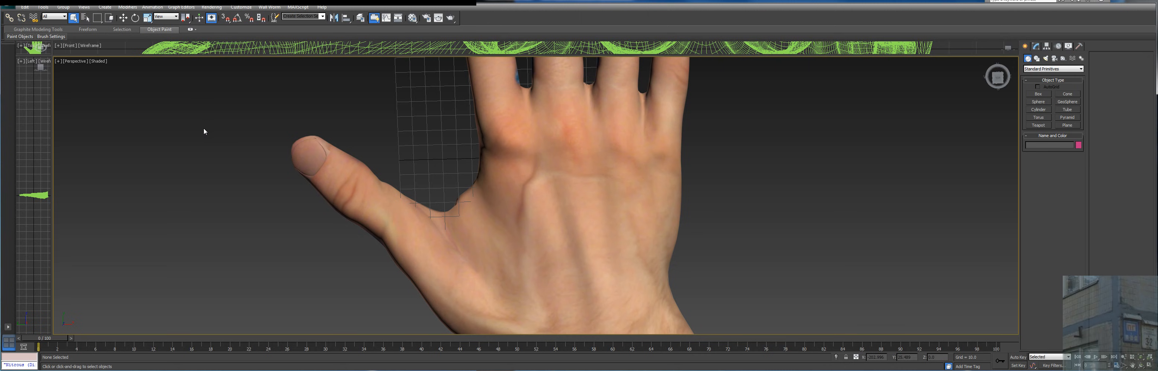
pyautogui.moveTo(90, 77)
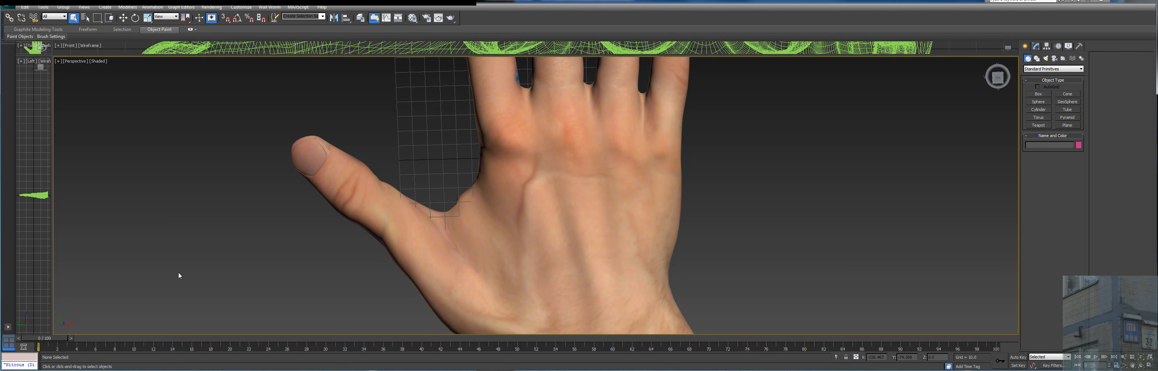
pyautogui.moveTo(768, 350)
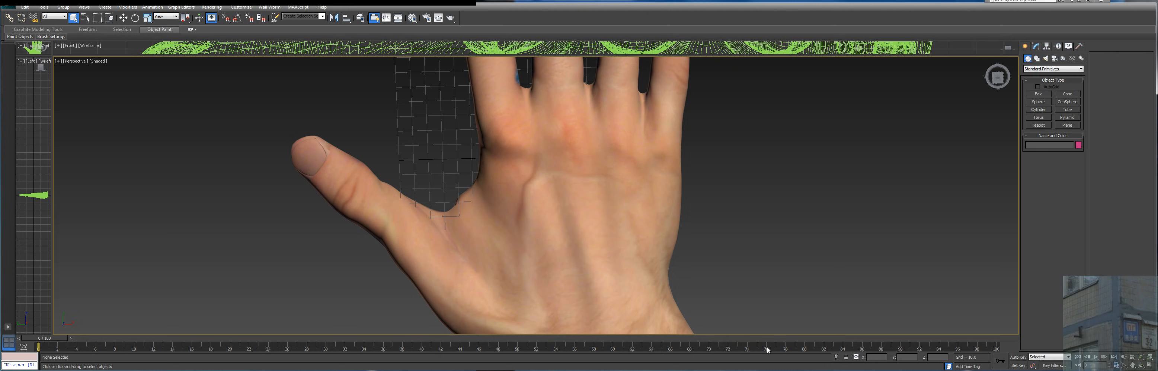
pyautogui.moveTo(157, 299)
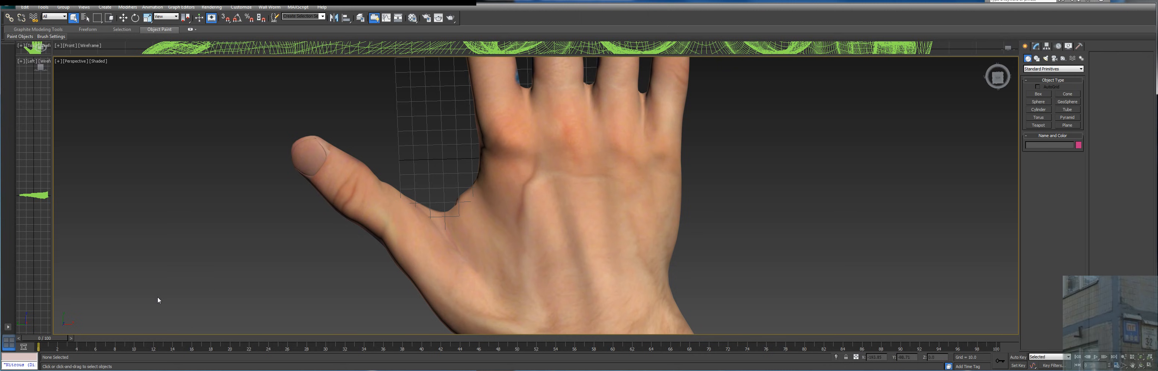
pyautogui.moveTo(579, 367)
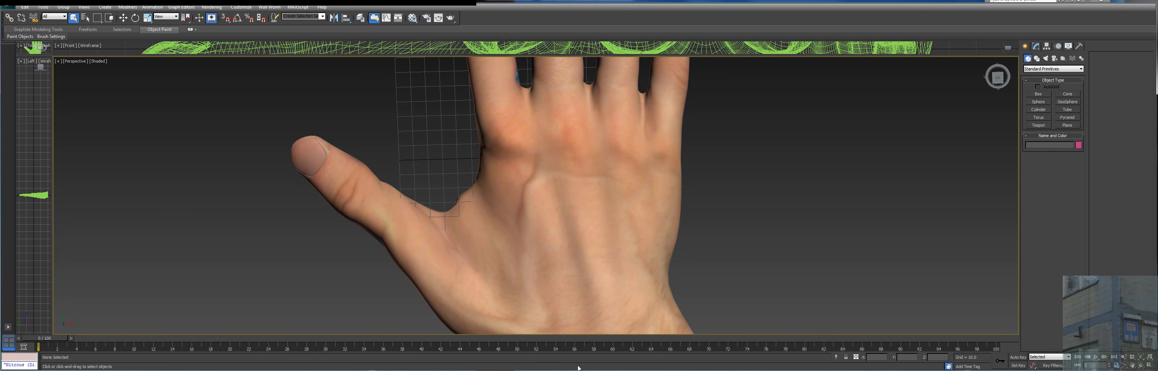
pyautogui.moveTo(978, 38)
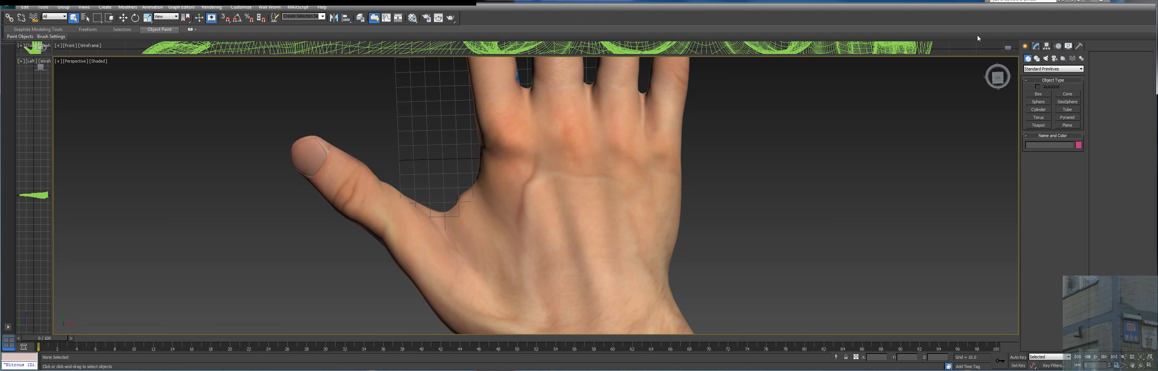
pyautogui.moveTo(528, 15)
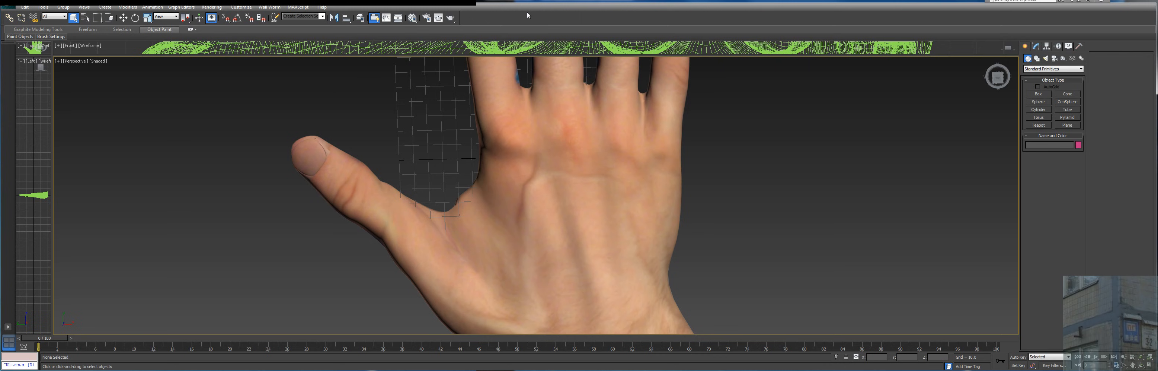
pyautogui.moveTo(509, 24)
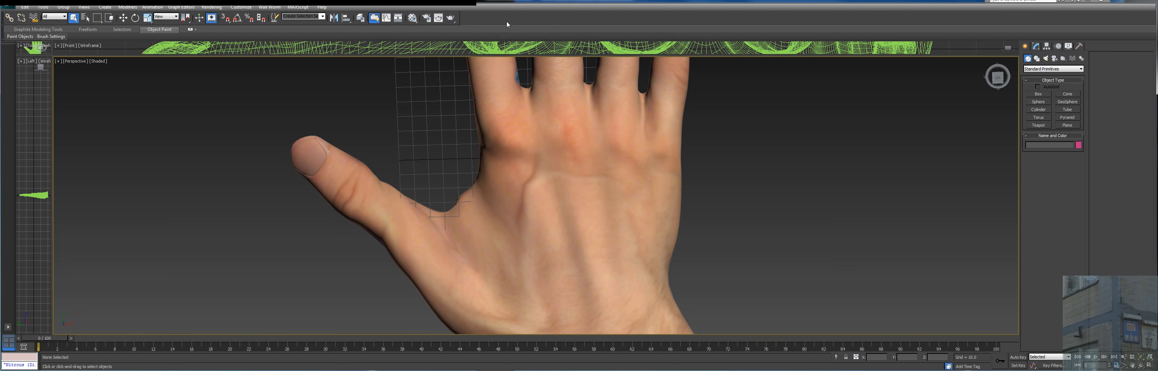
pyautogui.moveTo(512, 23)
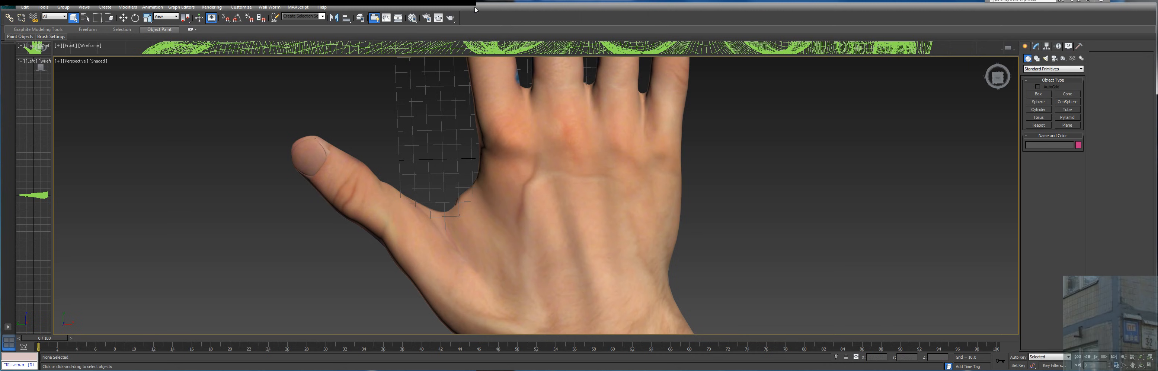
pyautogui.moveTo(469, 146)
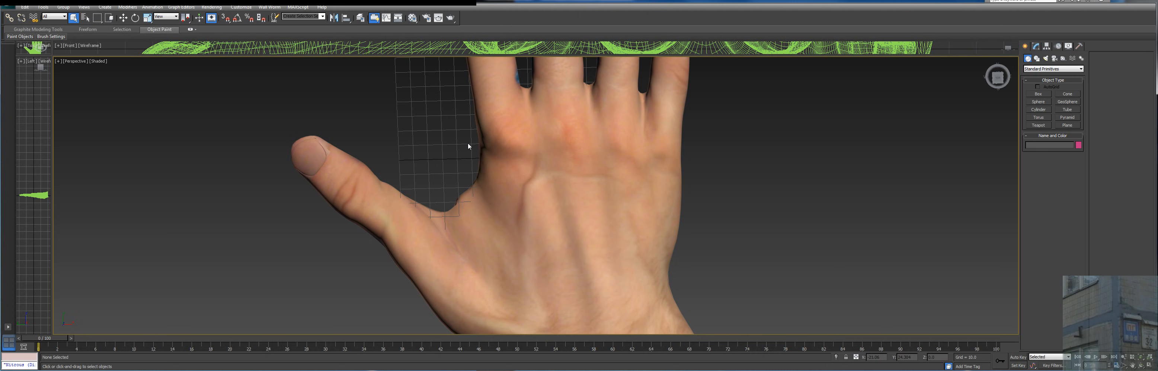
pyautogui.moveTo(472, 311)
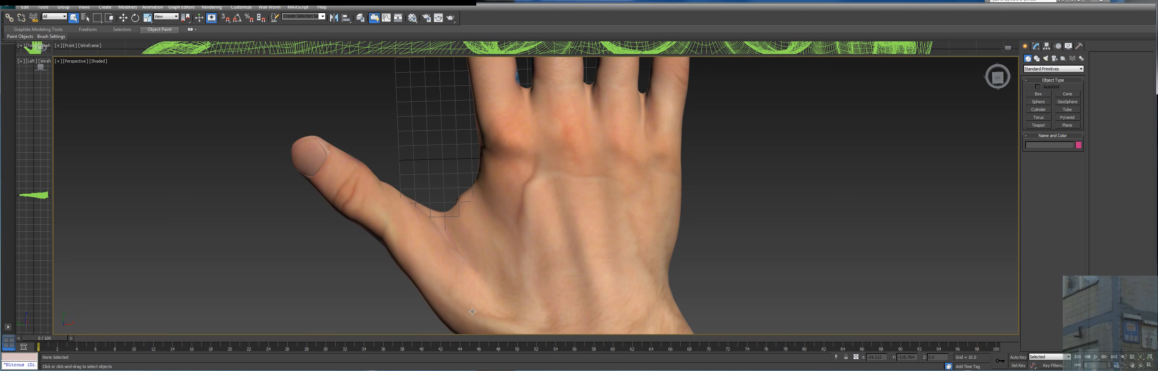
pyautogui.moveTo(472, 91)
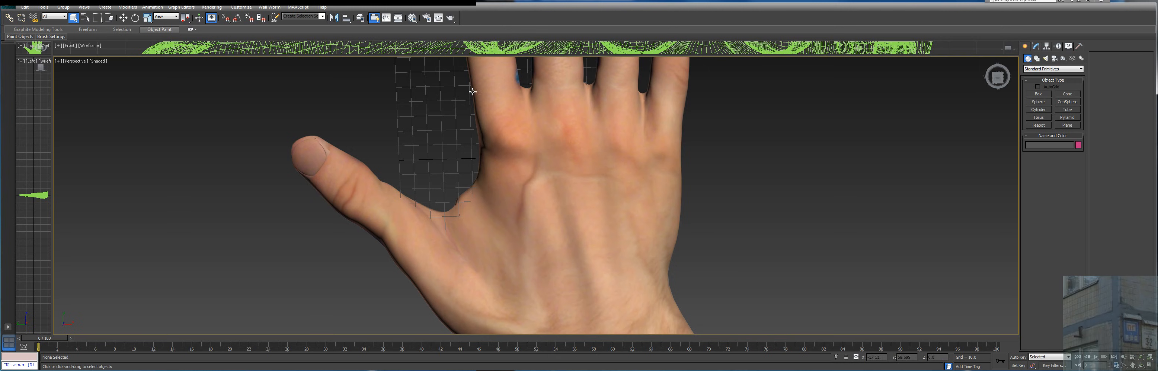
pyautogui.moveTo(185, 158)
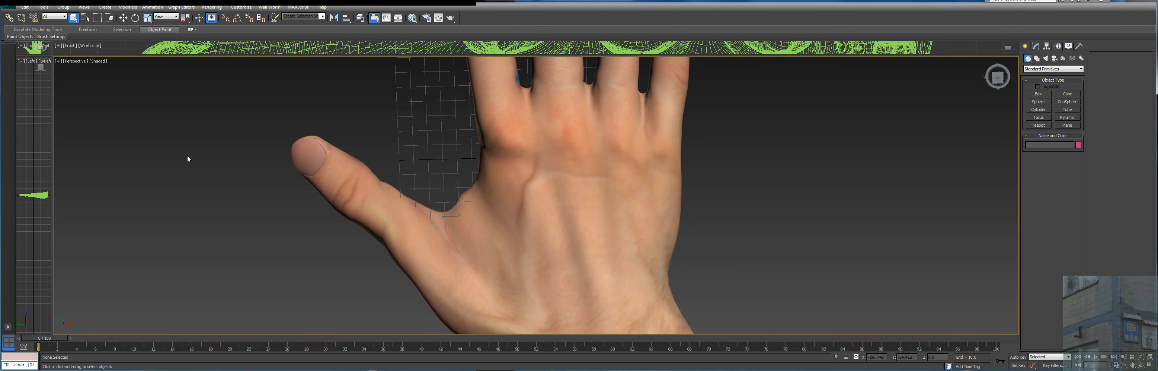
pyautogui.moveTo(167, 172)
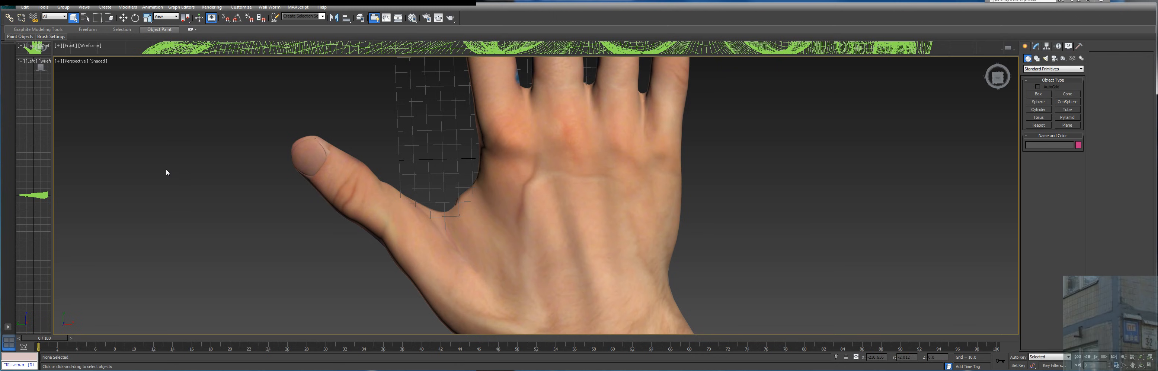
pyautogui.moveTo(227, 147)
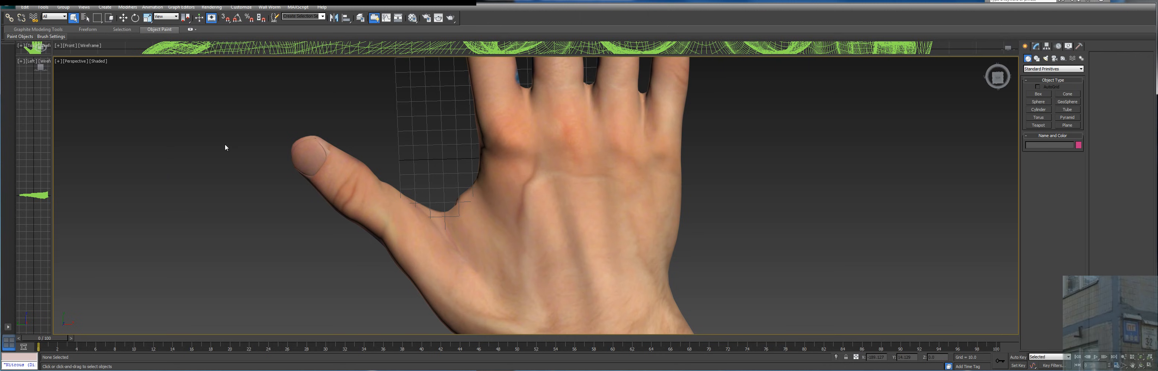
pyautogui.moveTo(788, 160)
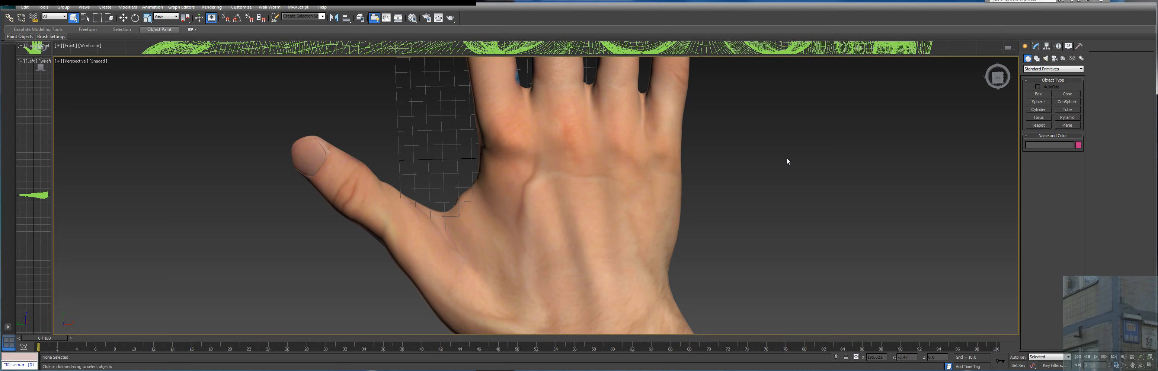
pyautogui.moveTo(785, 156)
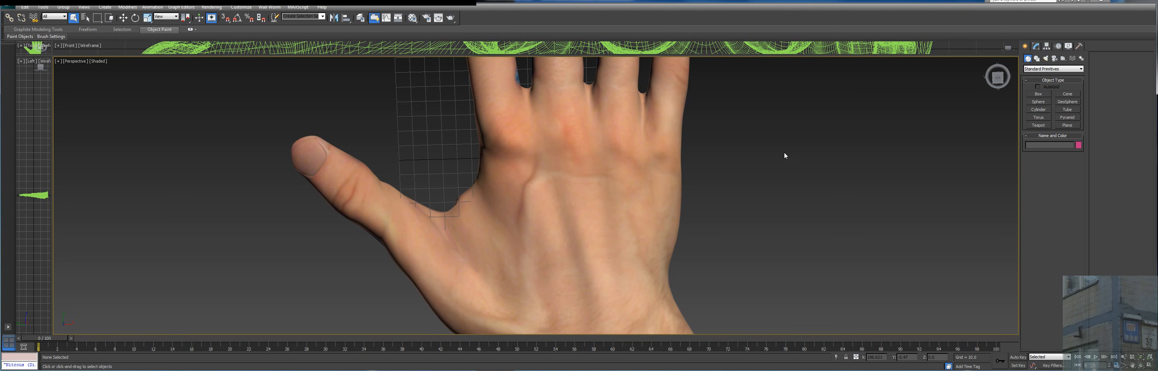
pyautogui.moveTo(728, 138)
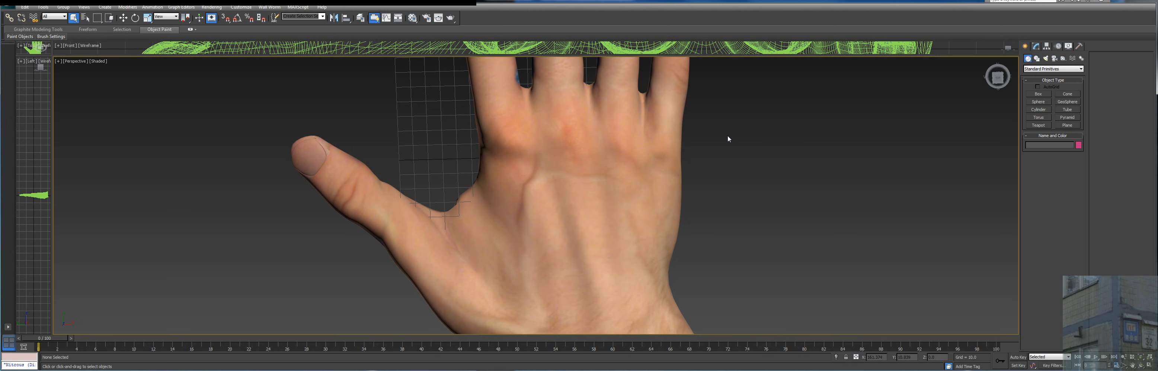
pyautogui.moveTo(1131, 297)
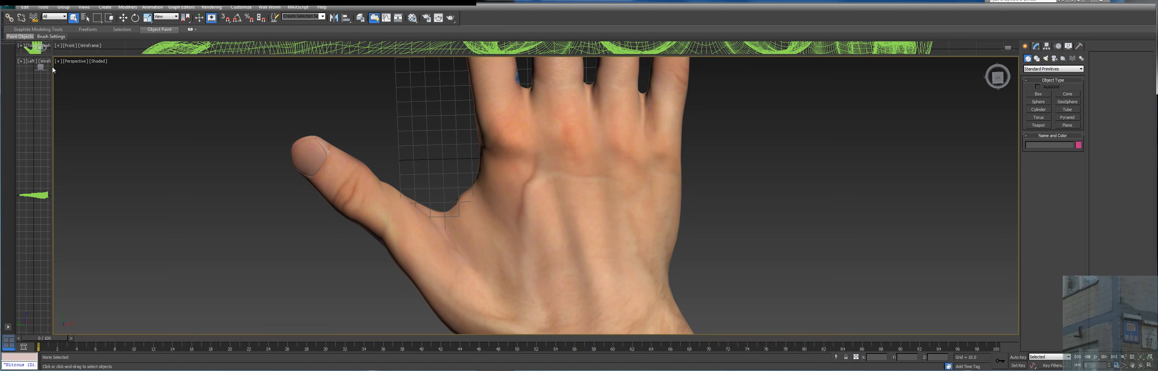
pyautogui.moveTo(70, 59)
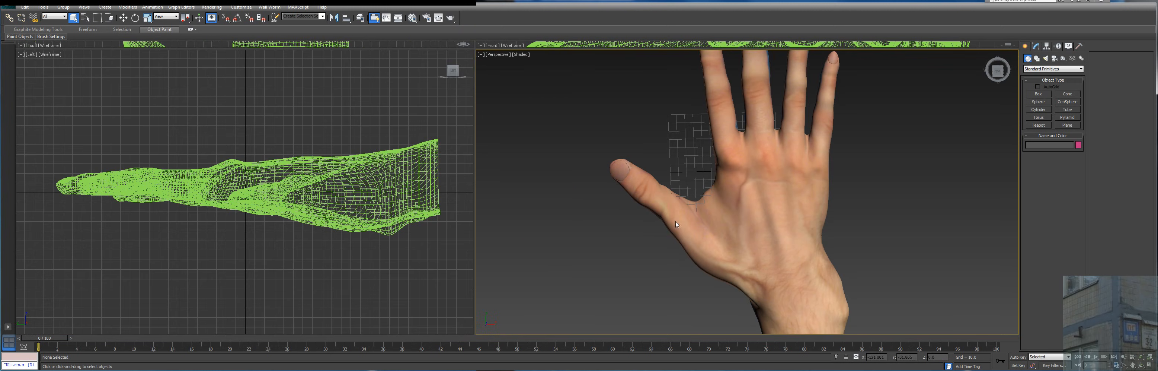
# Step: Orbit the Perspective view to tilt the hand away and see it nearly edge-on
pyautogui.moveTo(676, 224); pyautogui.dragTo(717, 164)
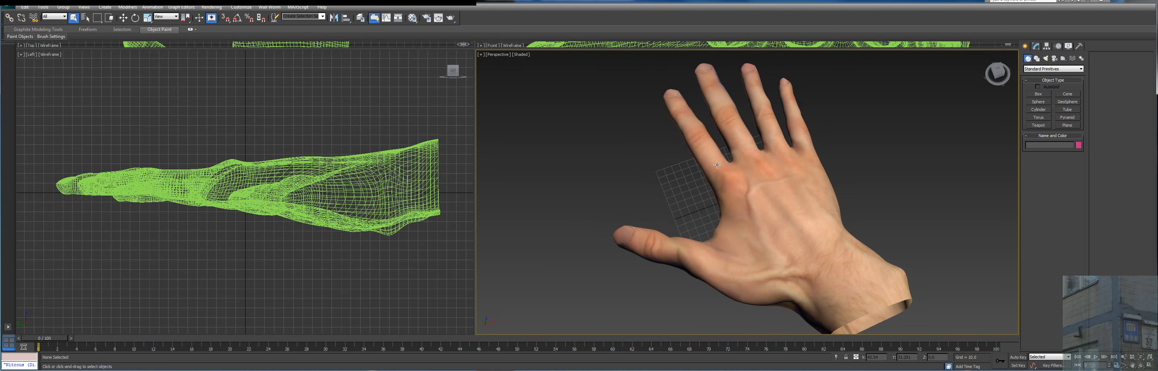
pyautogui.moveTo(721, 163)
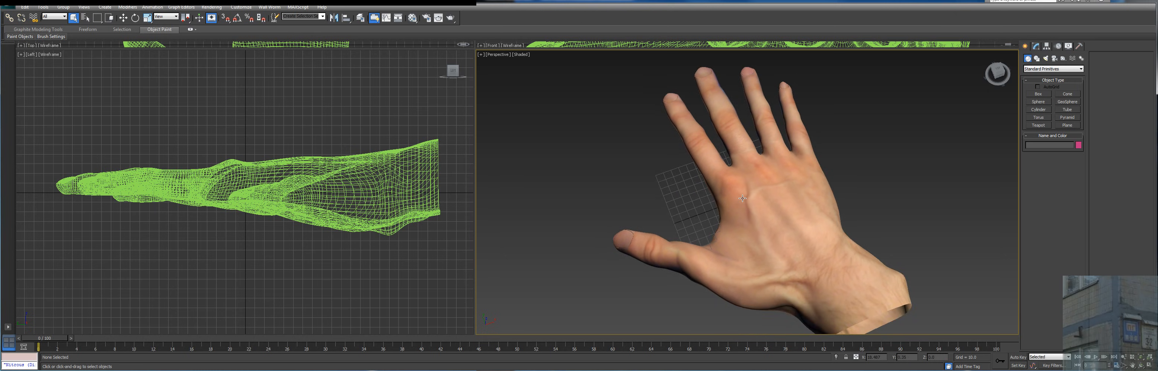
pyautogui.moveTo(742, 198); pyautogui.dragTo(801, 132)
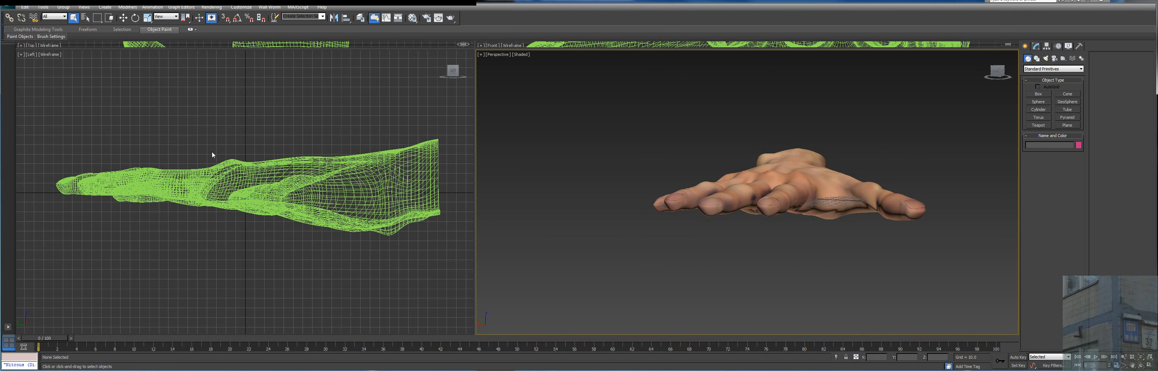
pyautogui.moveTo(267, 95)
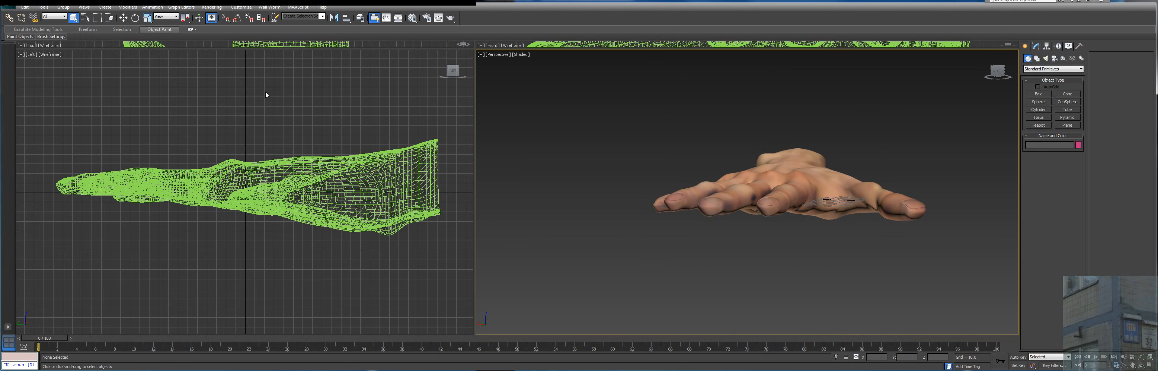
pyautogui.moveTo(235, 267)
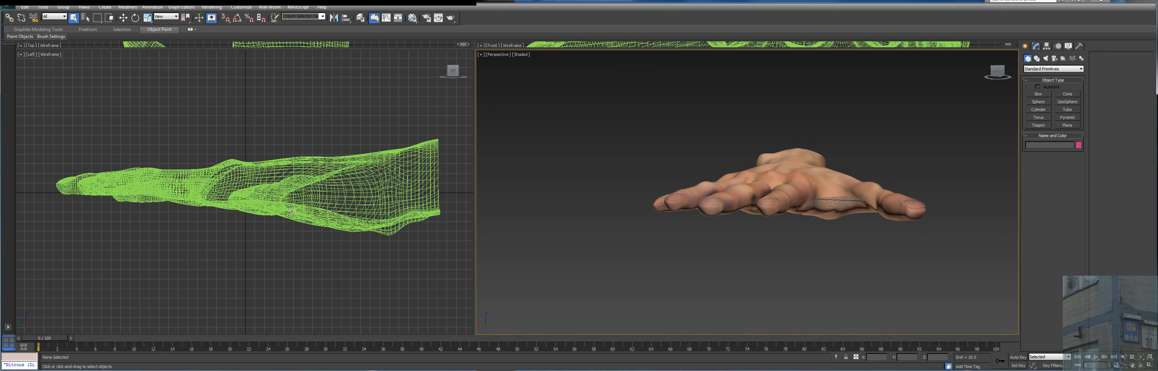
pyautogui.moveTo(133, 50)
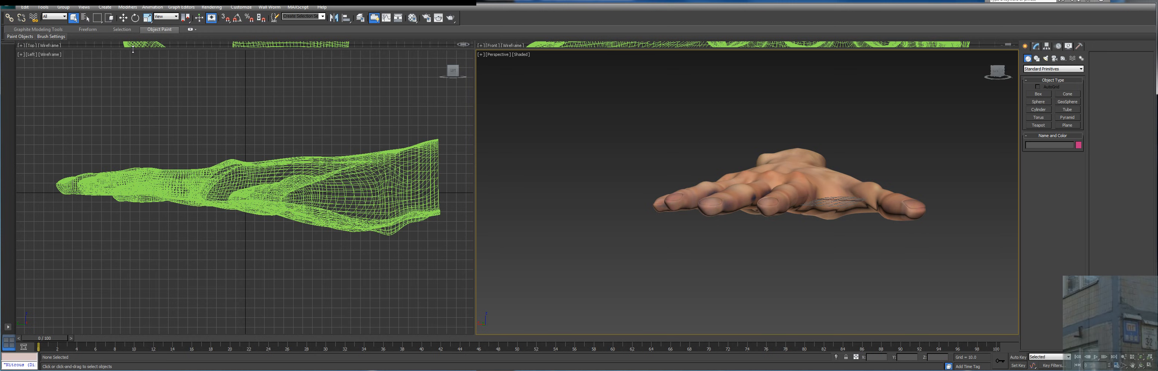
pyautogui.moveTo(225, 83)
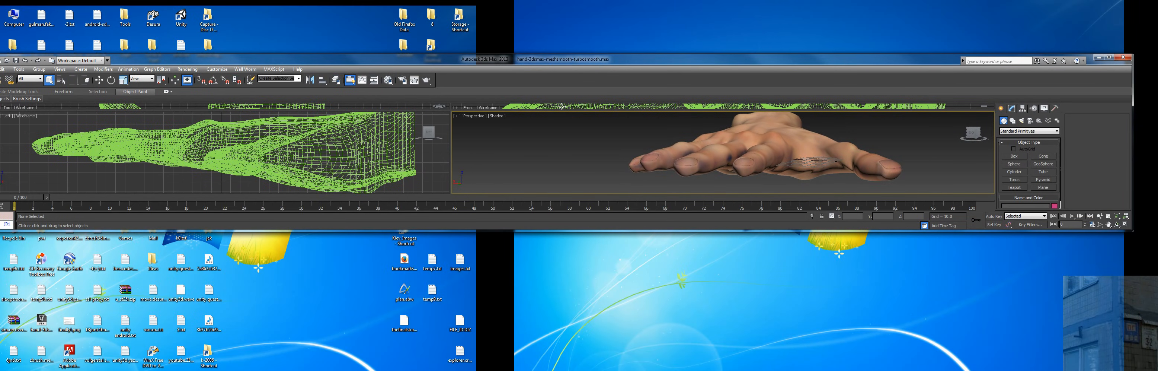
pyautogui.moveTo(1137, 125)
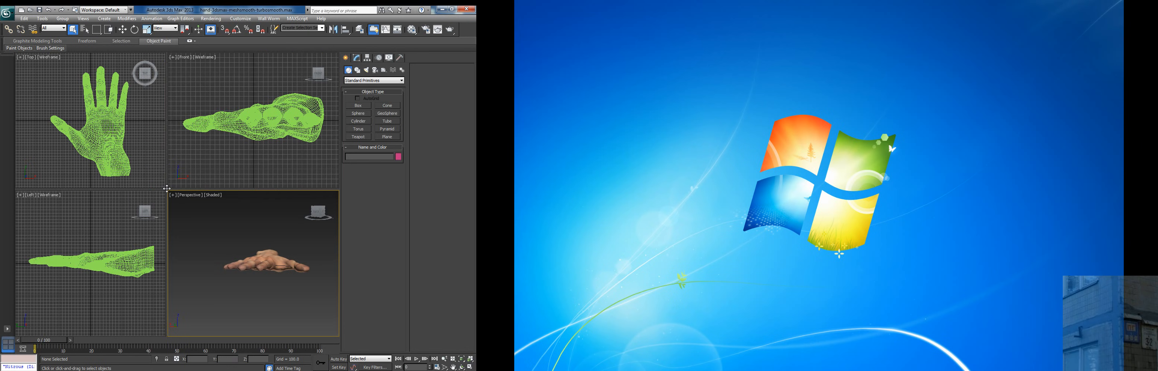
pyautogui.moveTo(171, 193)
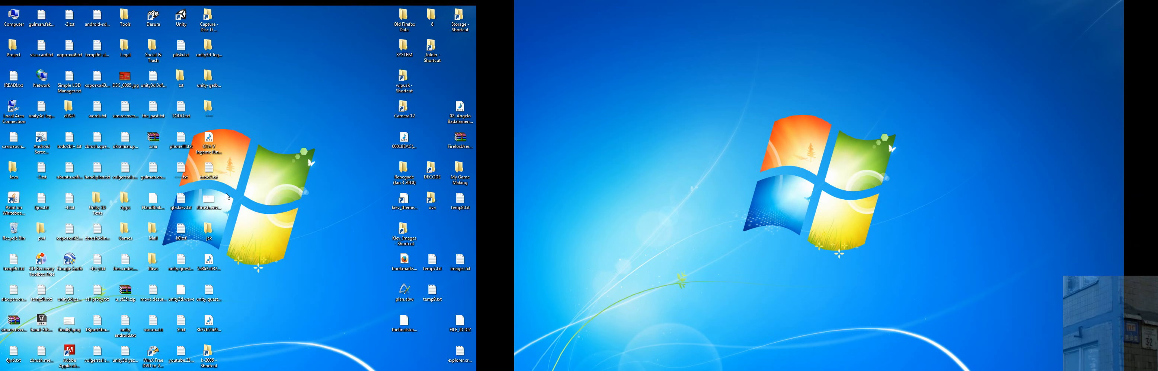
pyautogui.moveTo(251, 198)
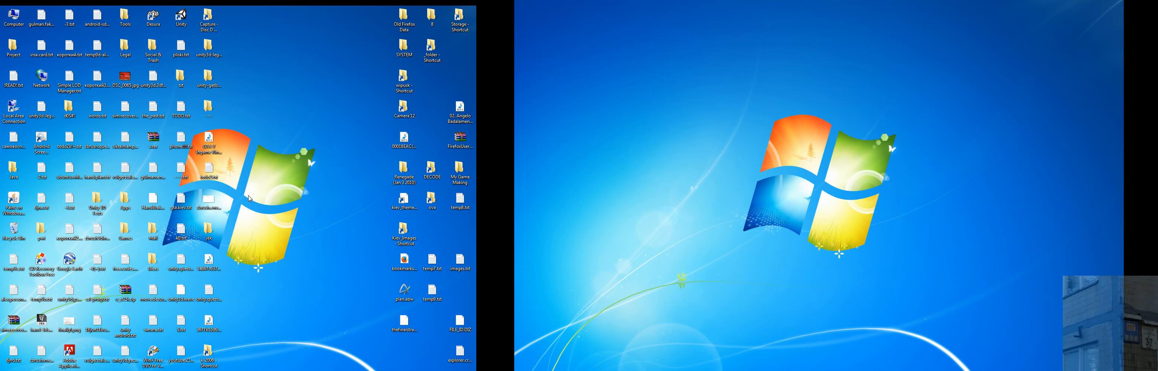